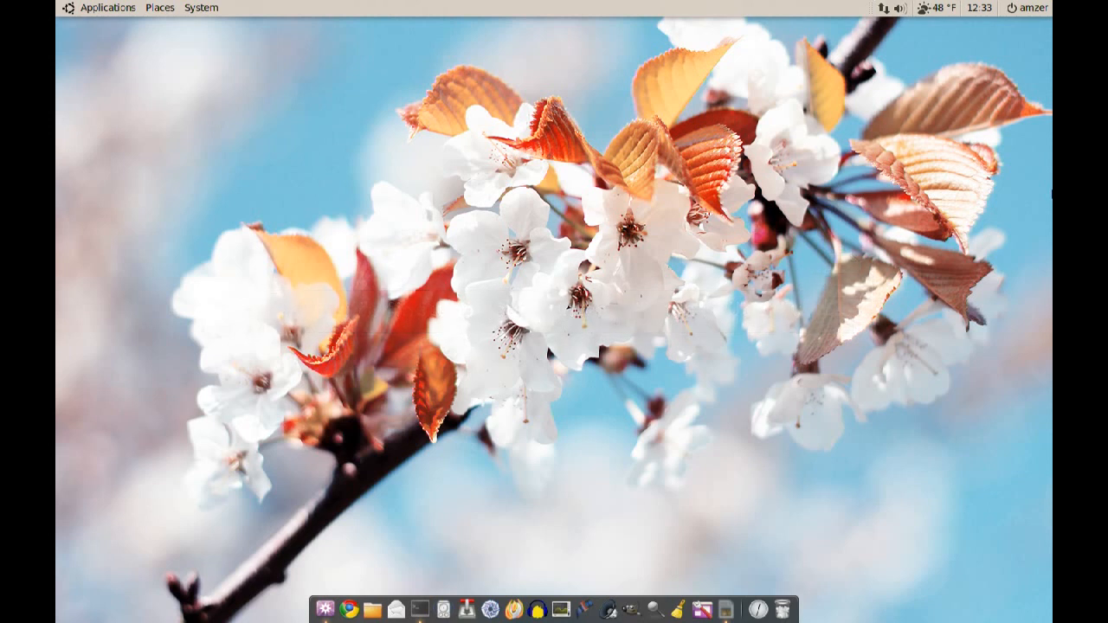
mouse_move(1020, 396)
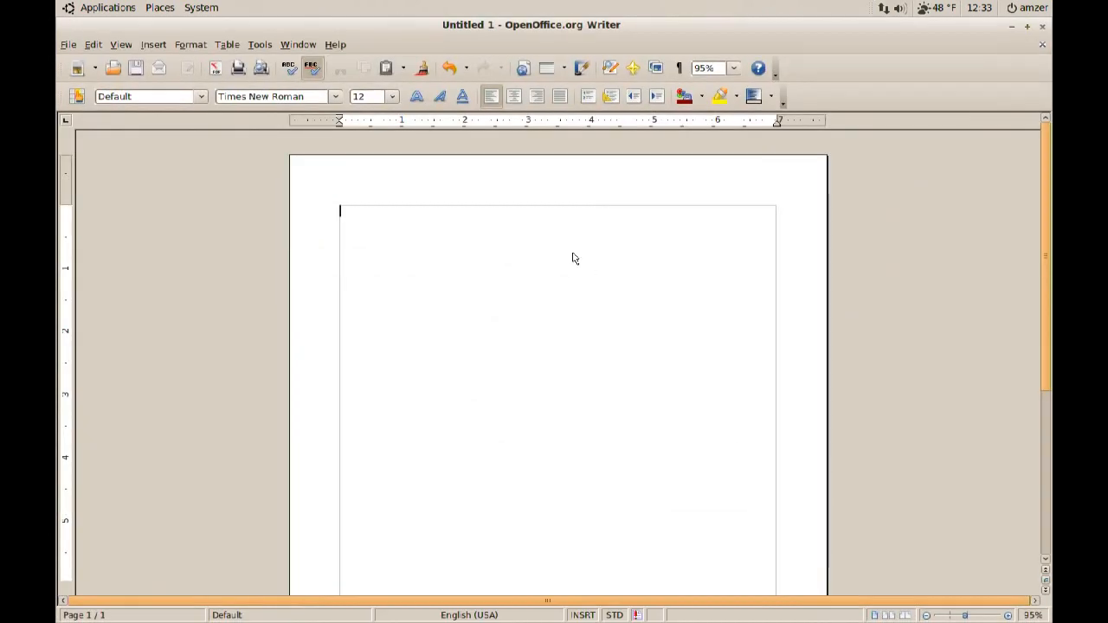
mouse_move(850, 251)
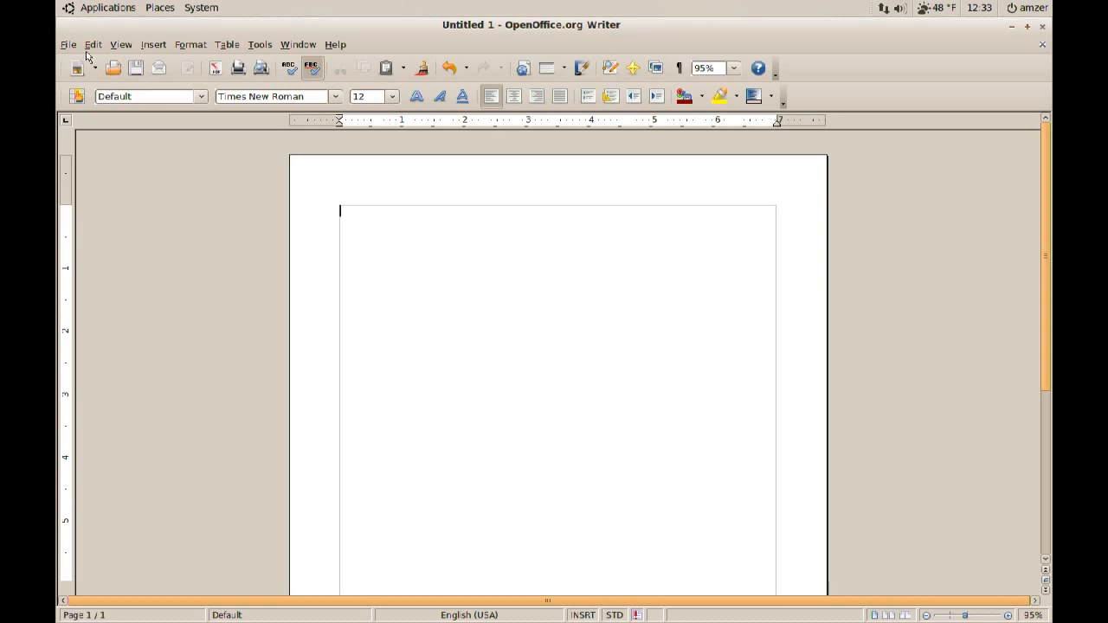
mouse_move(241, 73)
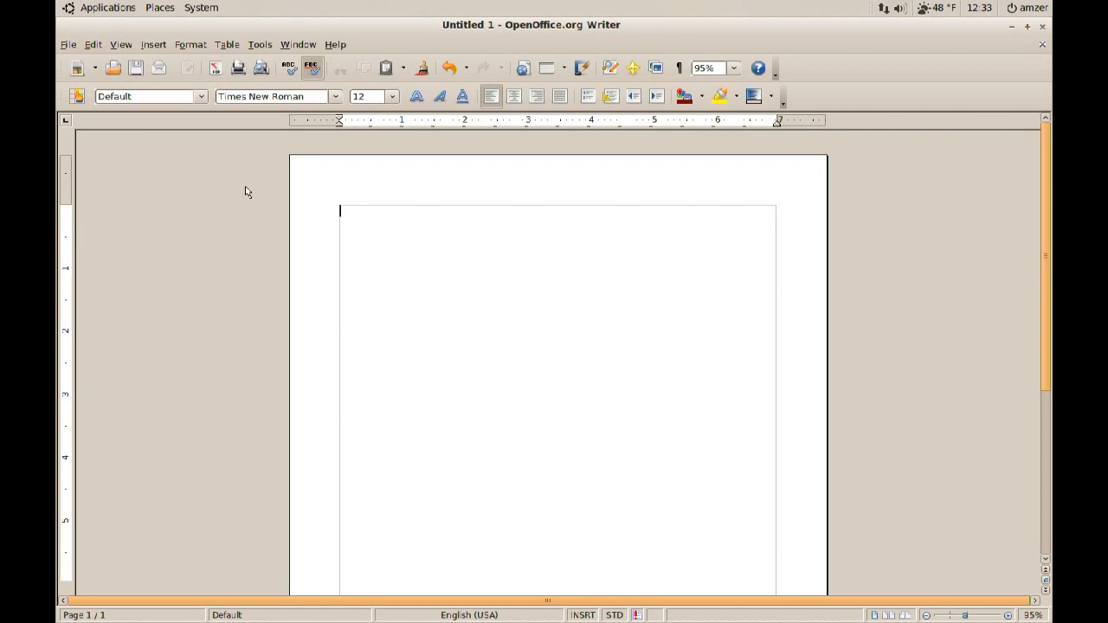
mouse_move(257, 203)
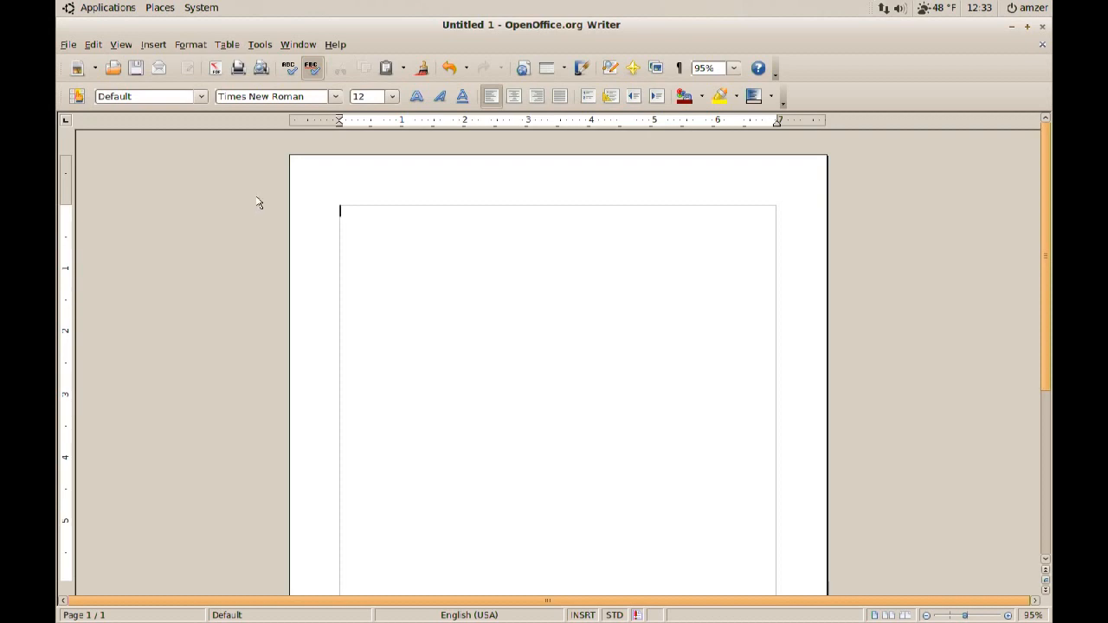
Open the Print dialog from the File menu for the blank document.
left_click(66, 44)
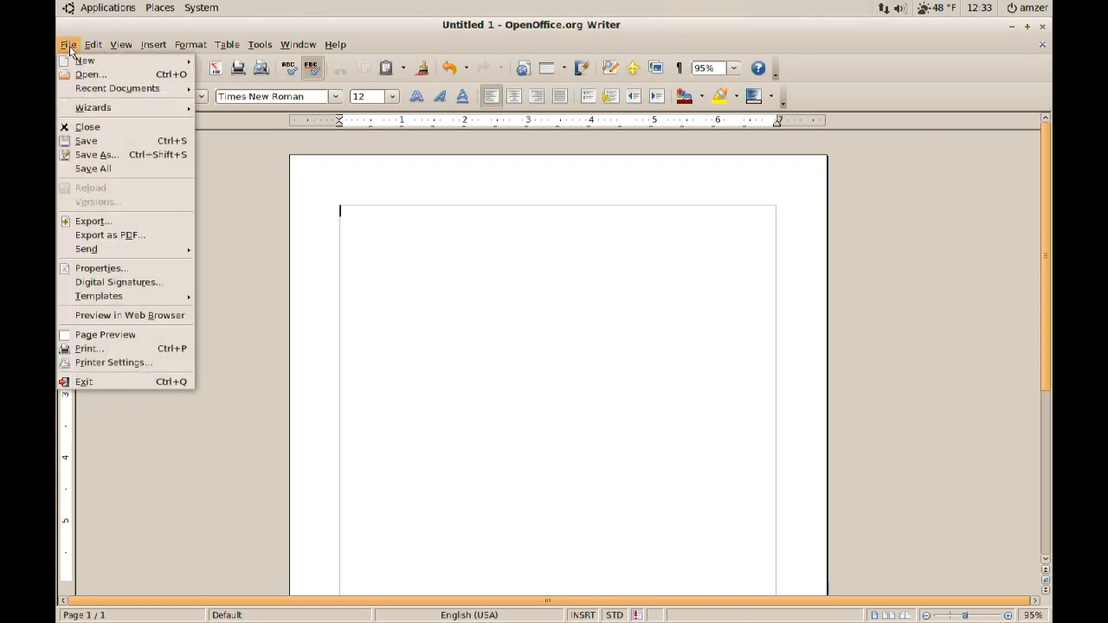
mouse_move(89, 348)
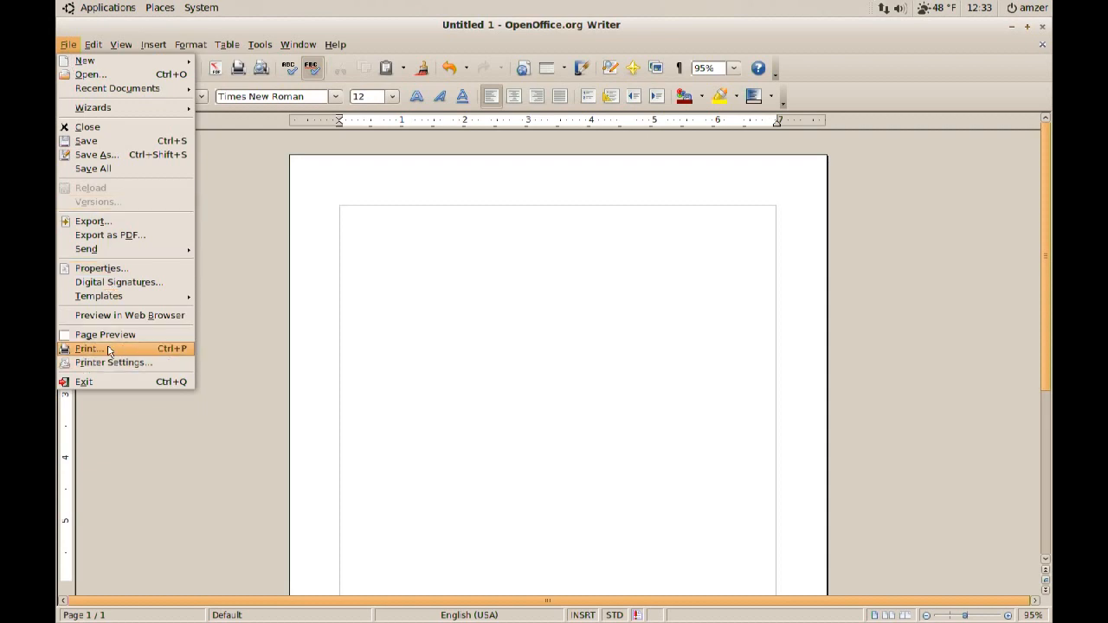
left_click(89, 349)
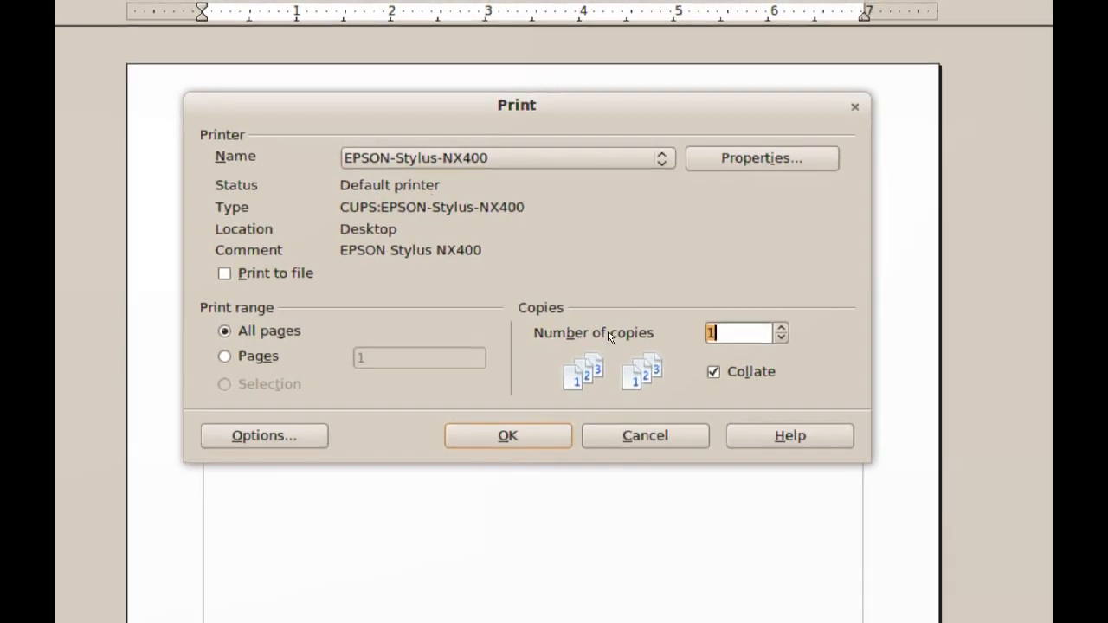
Open the EPSON-Stylus-NX400 Properties and show its Device tab.
left_click(762, 159)
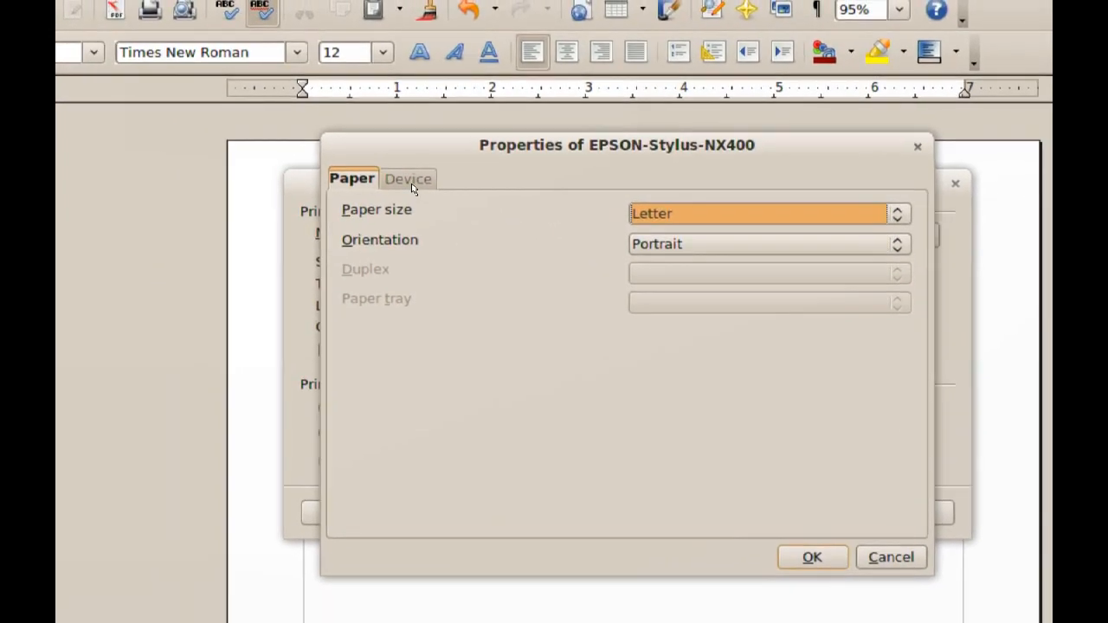
left_click(408, 179)
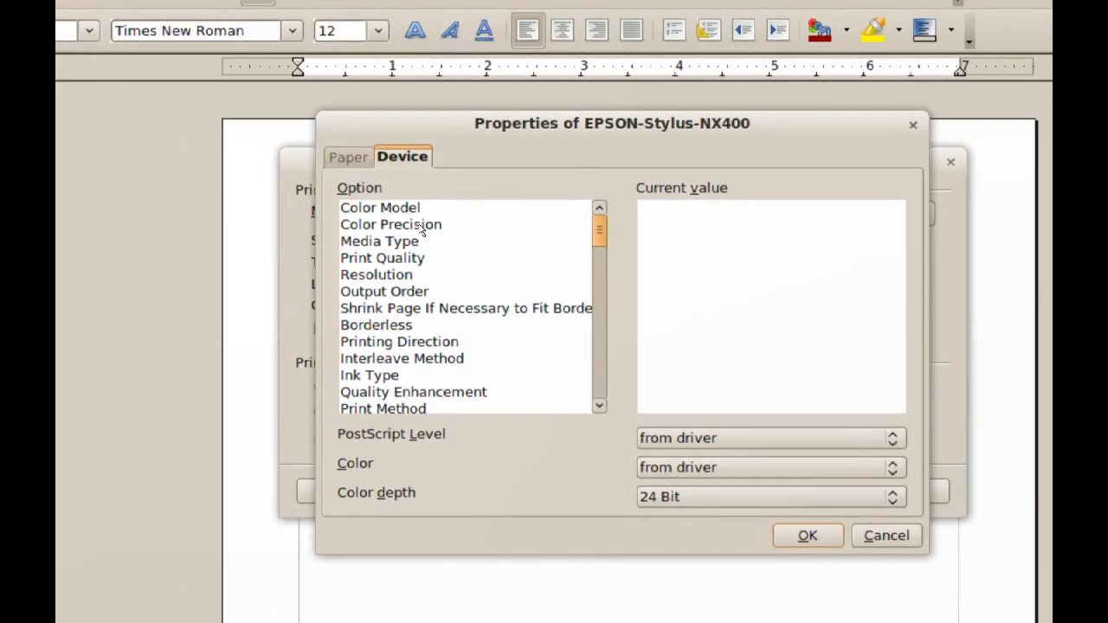
Browse the Color Model, Color Precision and Media Type option values.
left_click(380, 207)
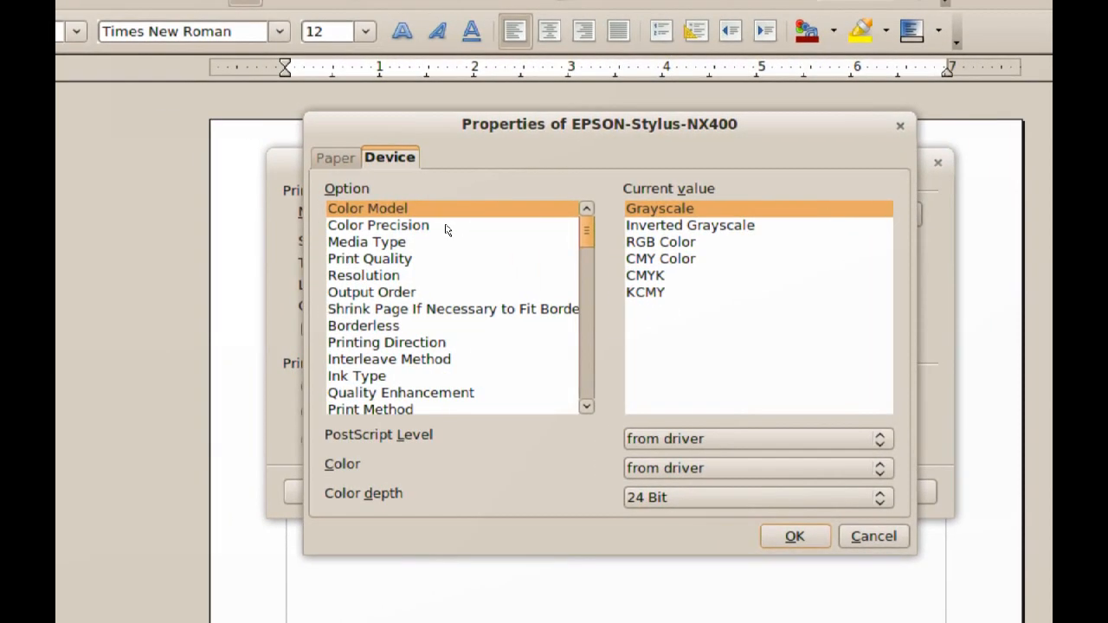
left_click(379, 225)
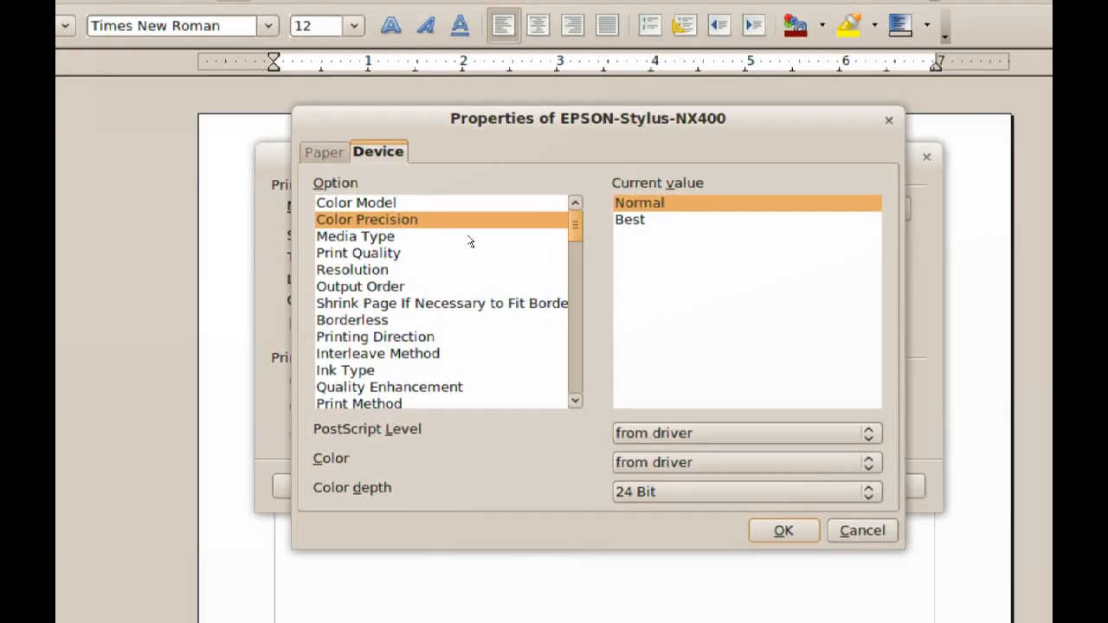
left_click(355, 235)
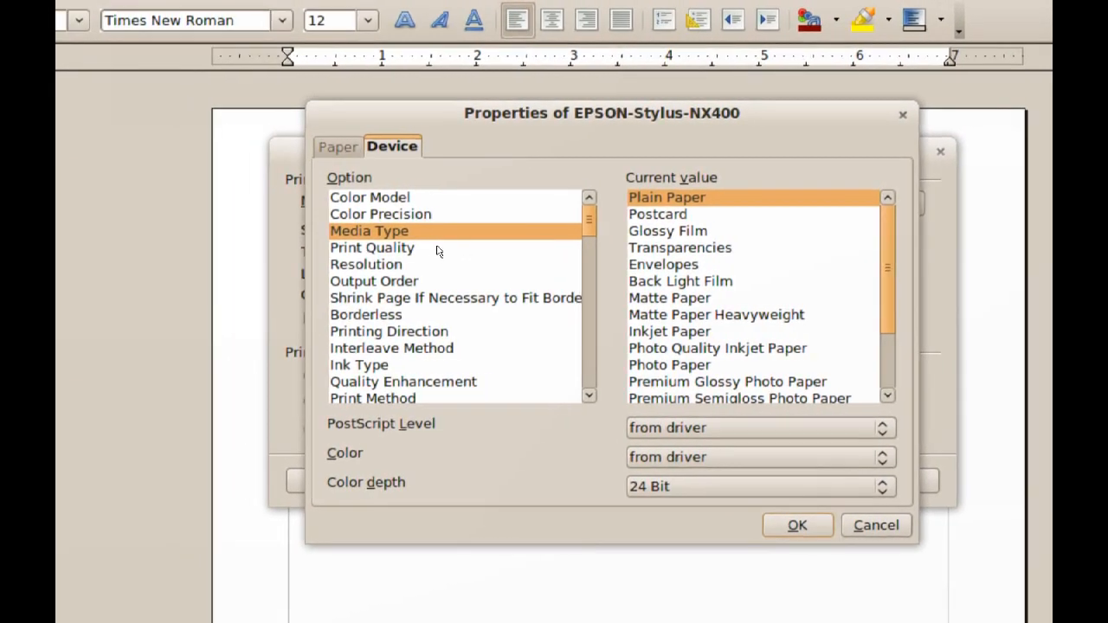
Show the Print Quality option values, currently set to Standard.
left_click(388, 248)
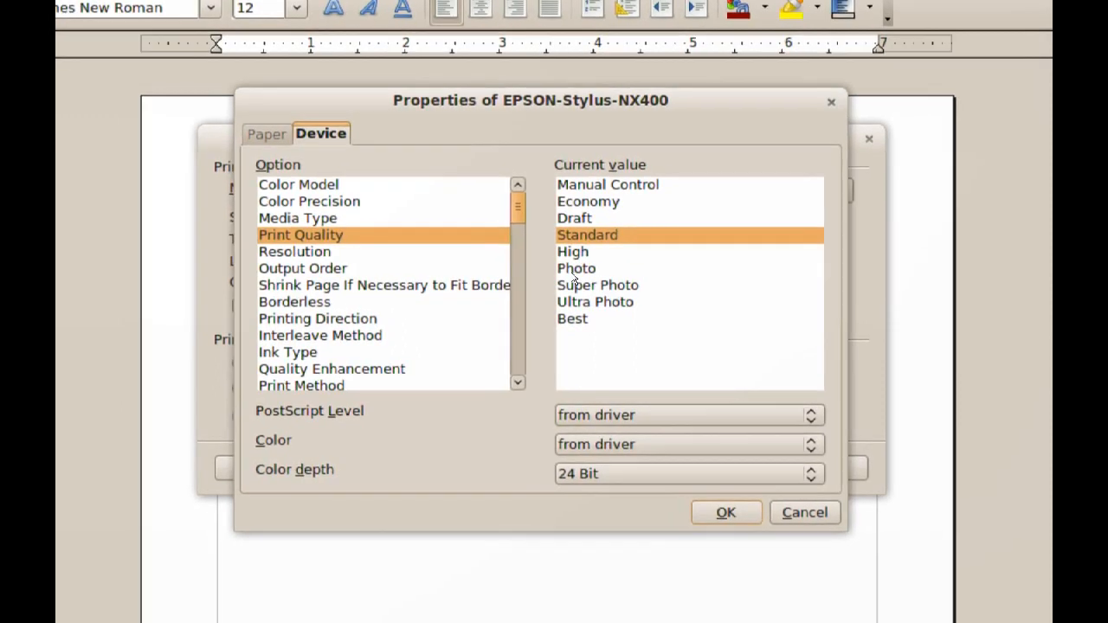
Show the Resolution values, Automatic through 2880 x 2880 DPI.
left_click(294, 251)
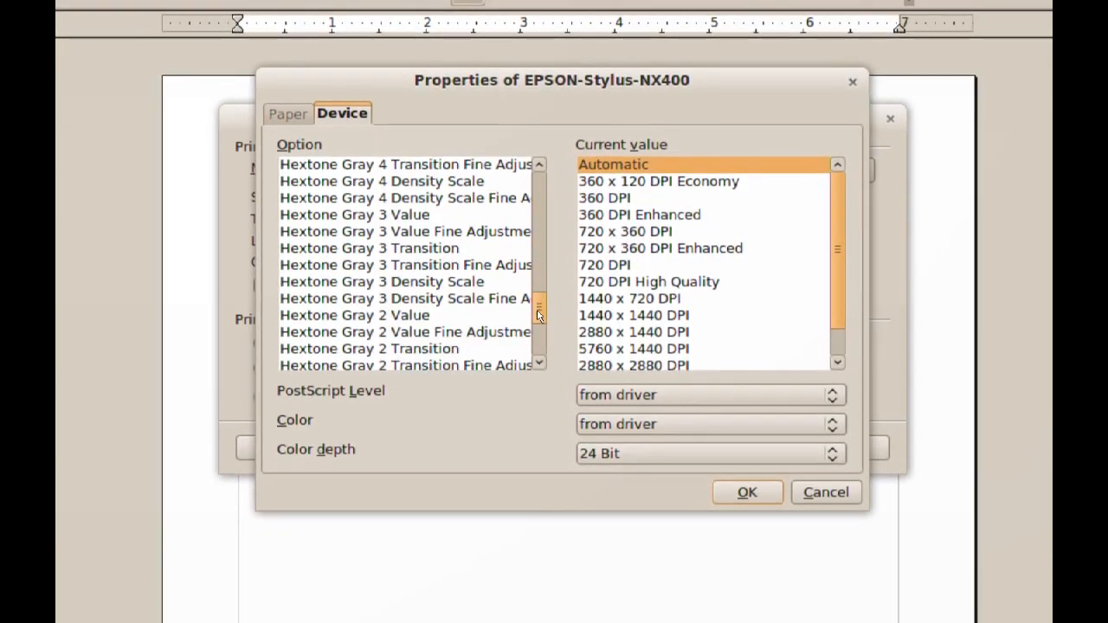
scroll("down", 3)
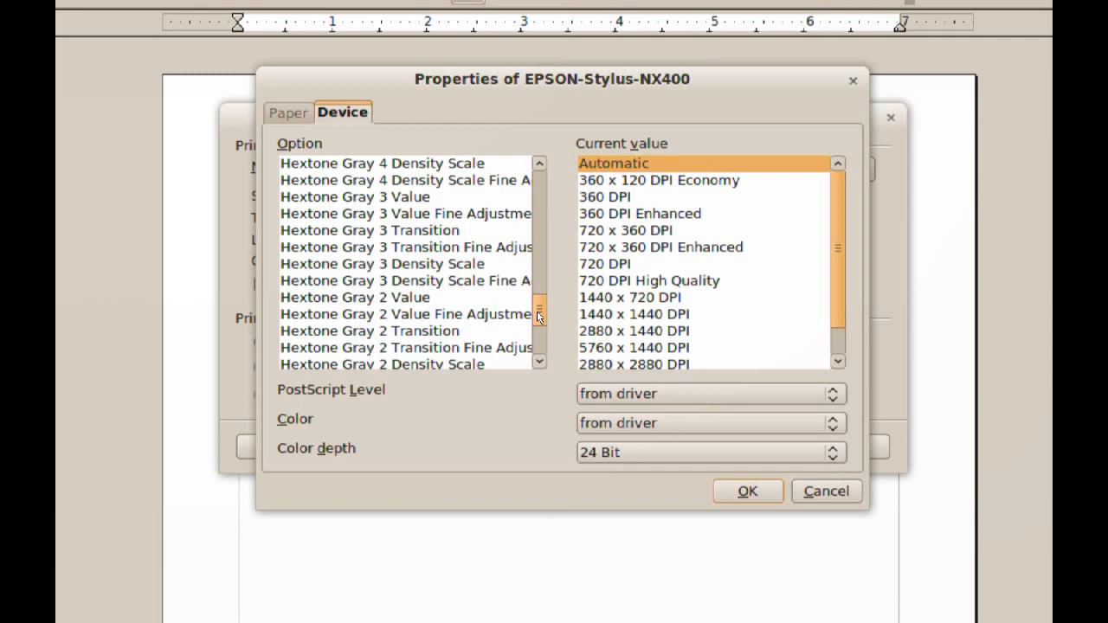